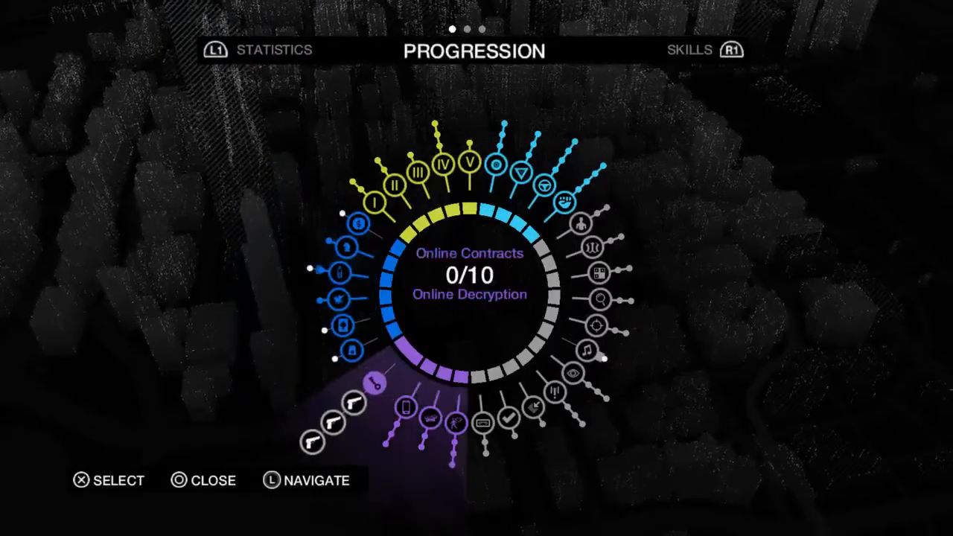
Page from Progression to Skills to Statistics, close out, then scroll the smartphone app grid
key("R1")
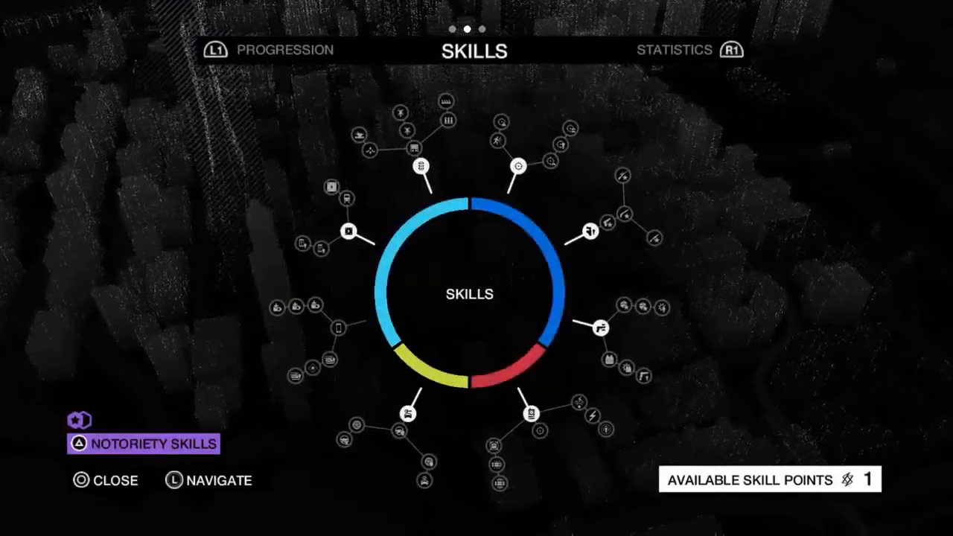
key("R1")
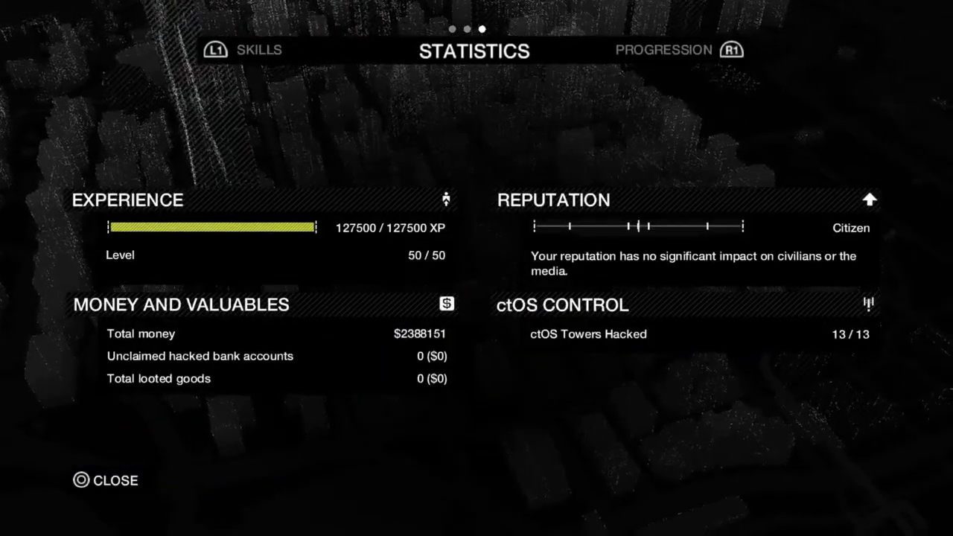
key("R1")
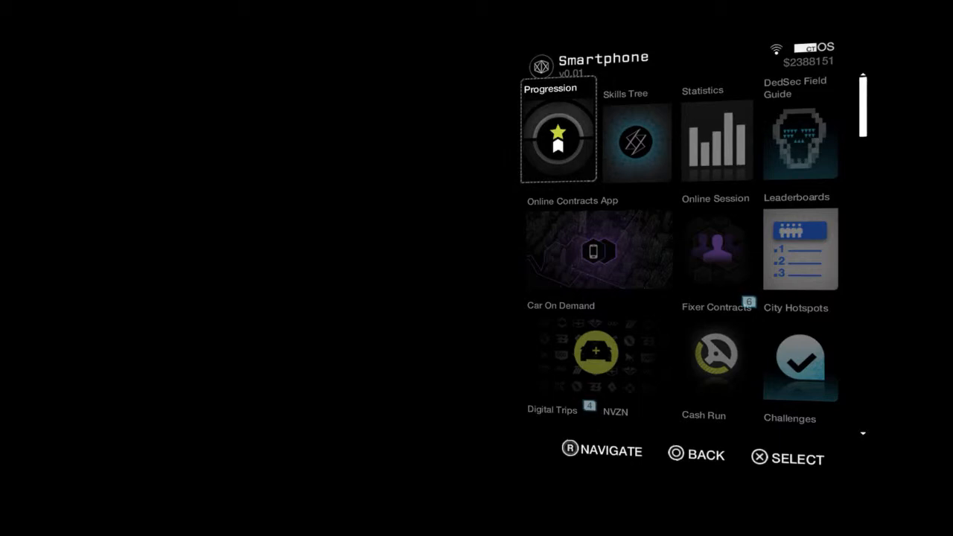
scroll("down", 3)
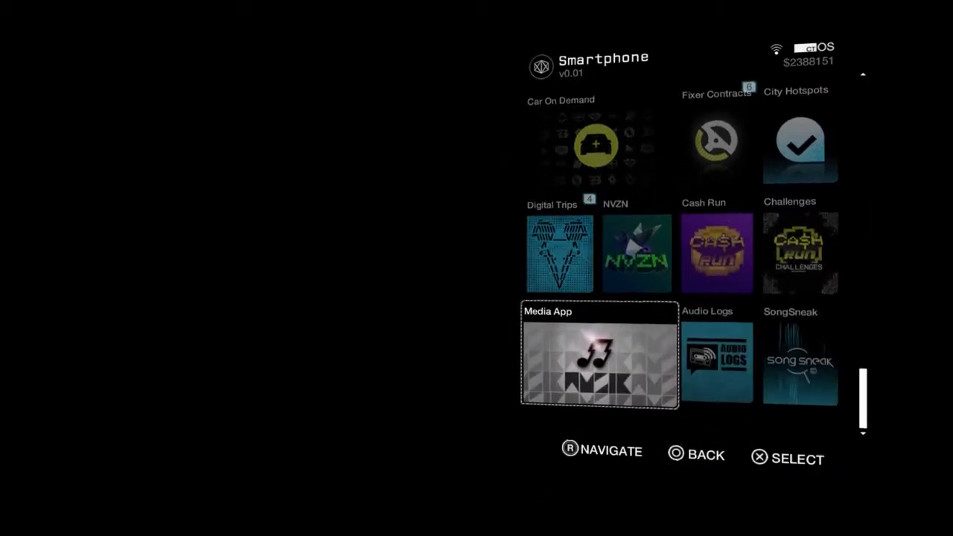